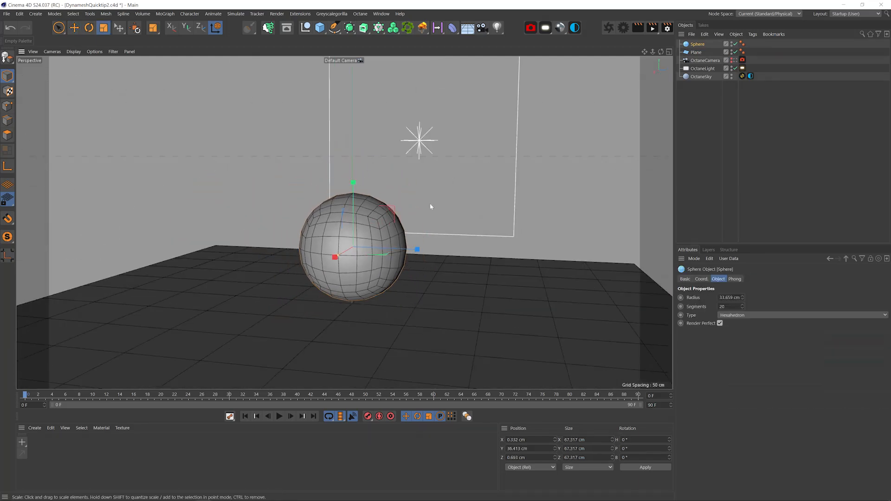
Step: Make the sphere editable and bring up the interface layout list
{"action": "left_click", "coordinate": [858, 13]}
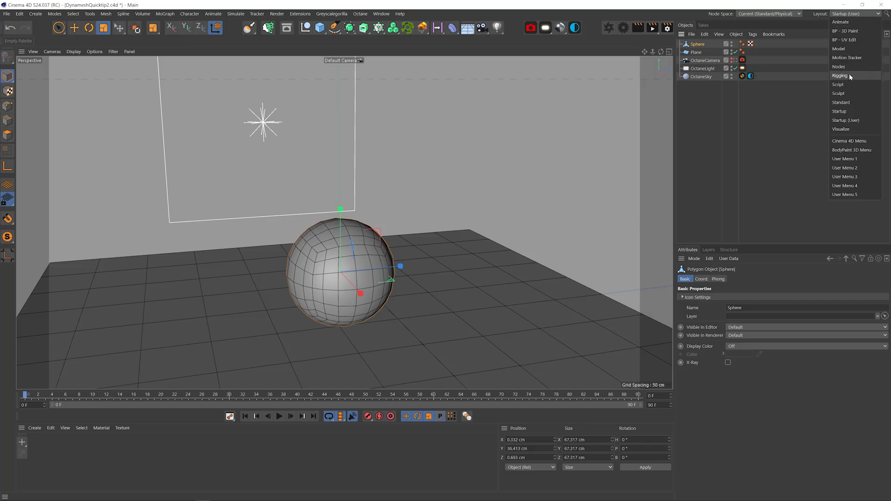
Step: Switch to the Sculpt layout and drag the sphere into a lump with the Grab brush
{"action": "left_click", "coordinate": [838, 94]}
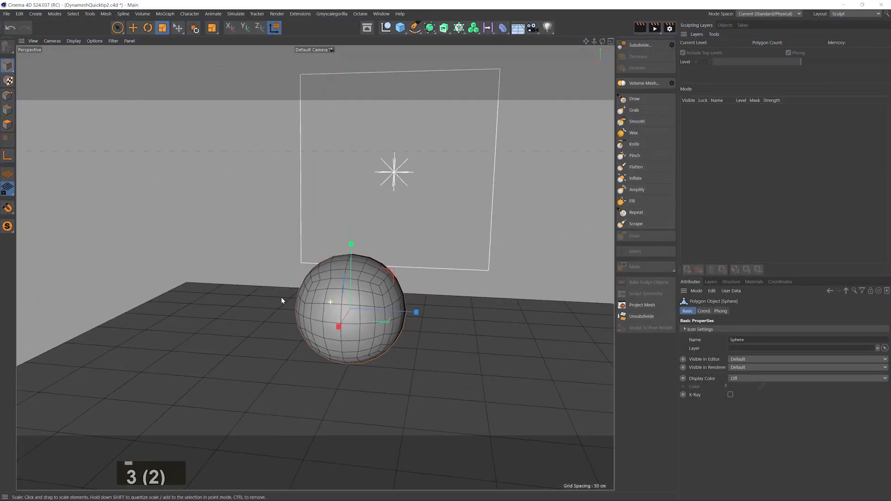
{"action": "left_click", "coordinate": [634, 109]}
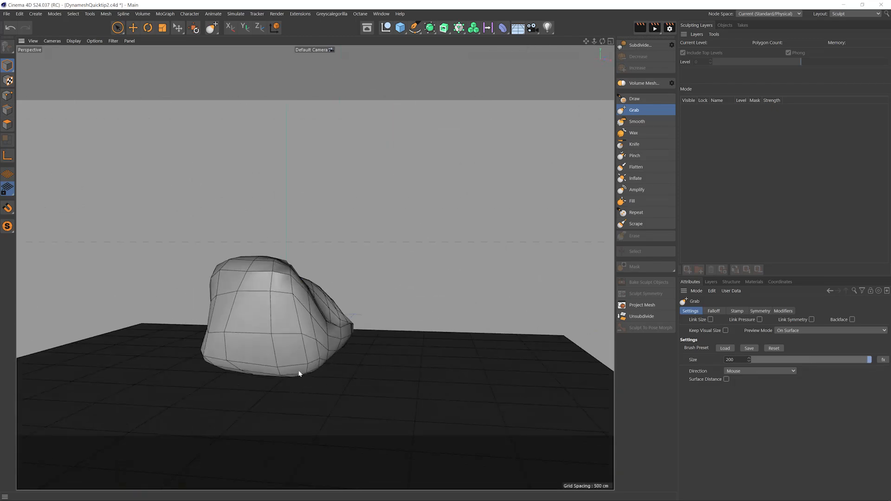
{"action": "left_click_drag", "start_coordinate": [299, 374], "coordinate": [389, 299]}
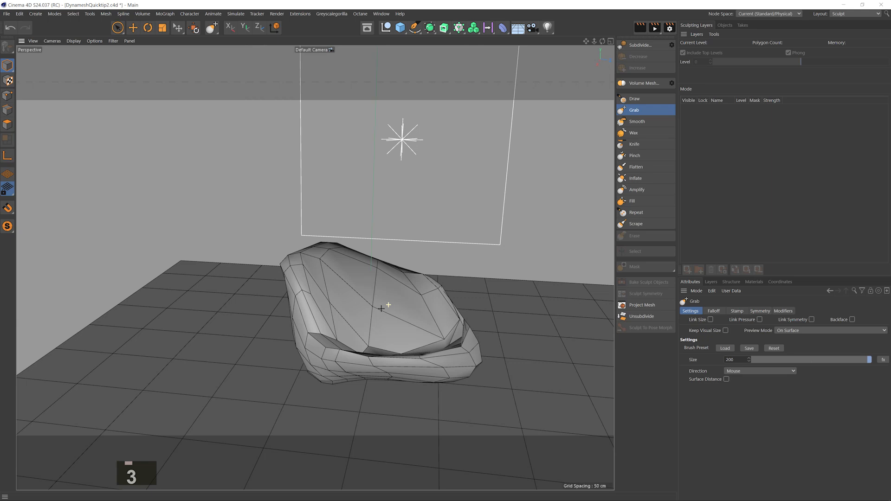
Step: Subdivide the rock to level 4, then remove the subdivision levels
{"action": "left_click", "coordinate": [639, 45]}
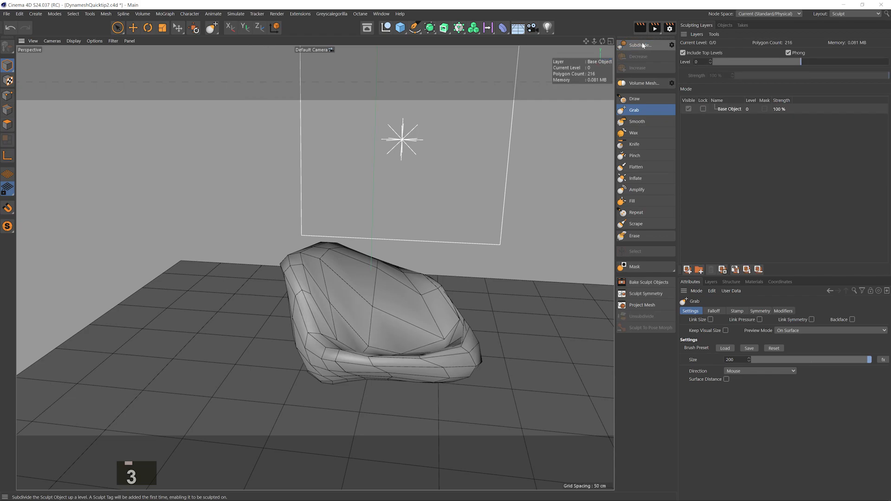
{"action": "left_click", "coordinate": [639, 45]}
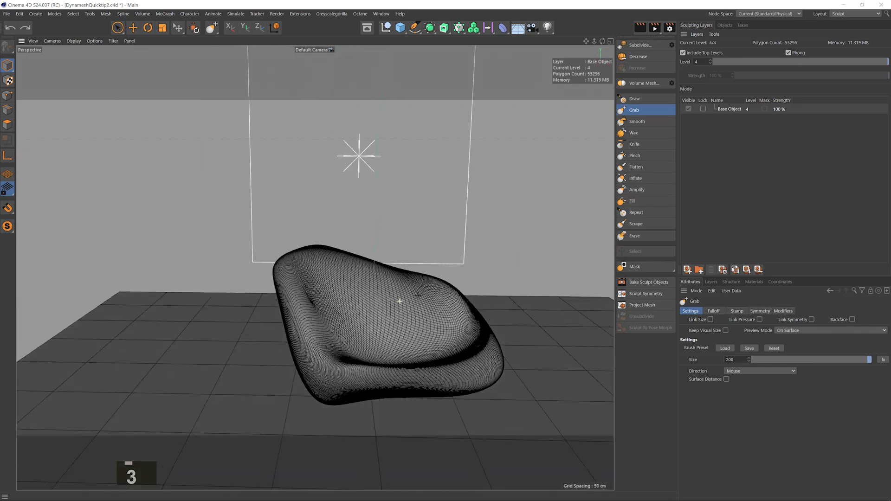
{"action": "left_click", "coordinate": [638, 56]}
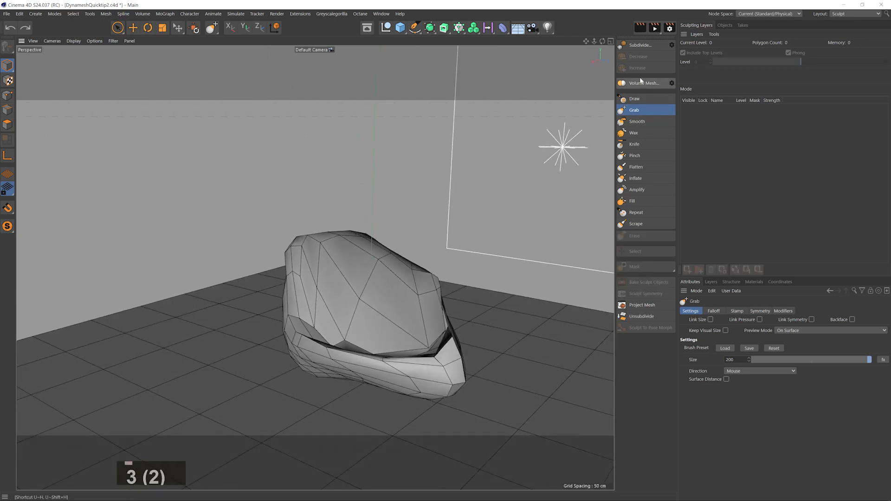
Step: Undo the last change and rebuild the rock with Volume Mesh at 10 cm voxel size
{"action": "key", "text": "ctrl+z"}
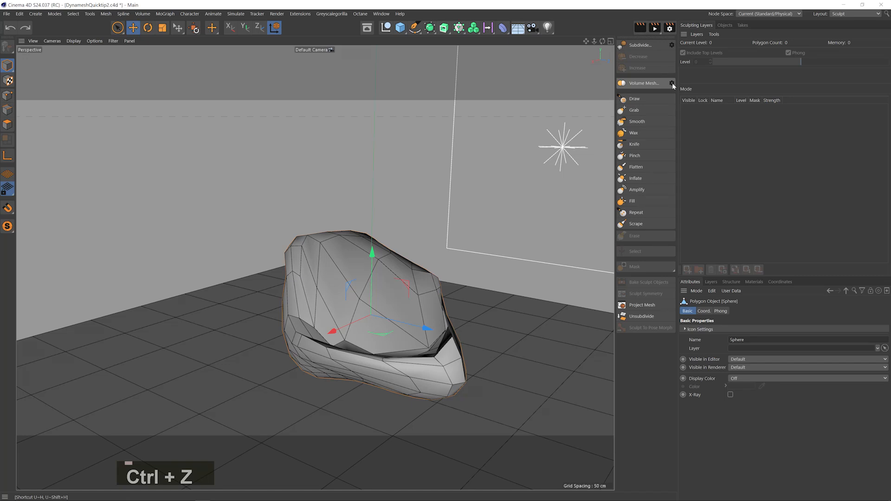
{"action": "left_click", "coordinate": [642, 83]}
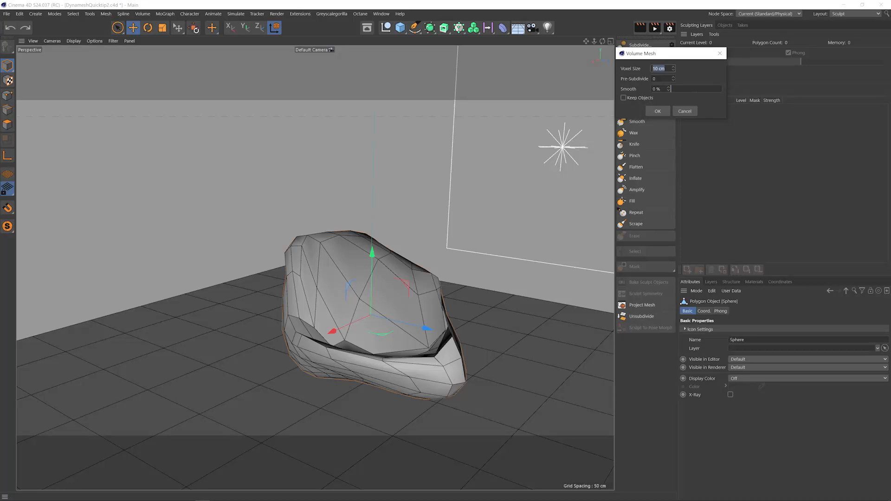
{"action": "left_click", "coordinate": [657, 111]}
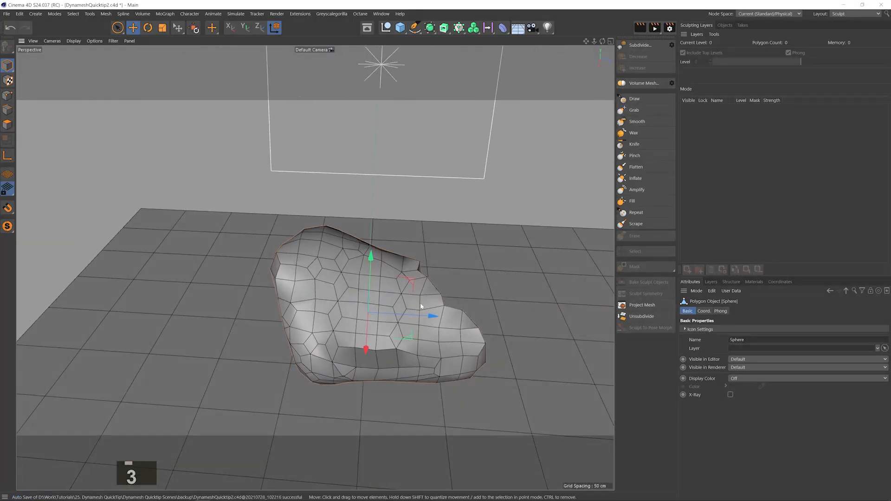
Step: Volume-mesh at 3 cm, sculpt with Inflate and Flatten, then re-mesh with 8% smoothing
{"action": "left_click", "coordinate": [635, 109]}
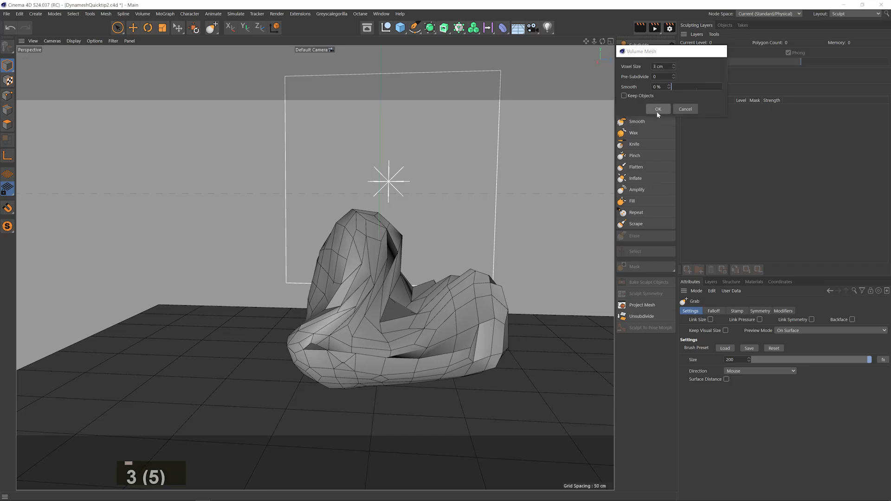
{"action": "left_click", "coordinate": [657, 109]}
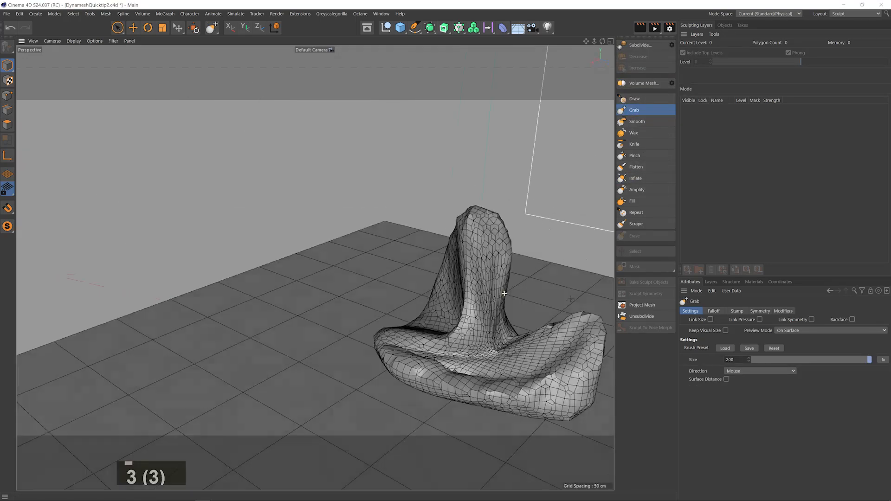
{"action": "left_click", "coordinate": [636, 177]}
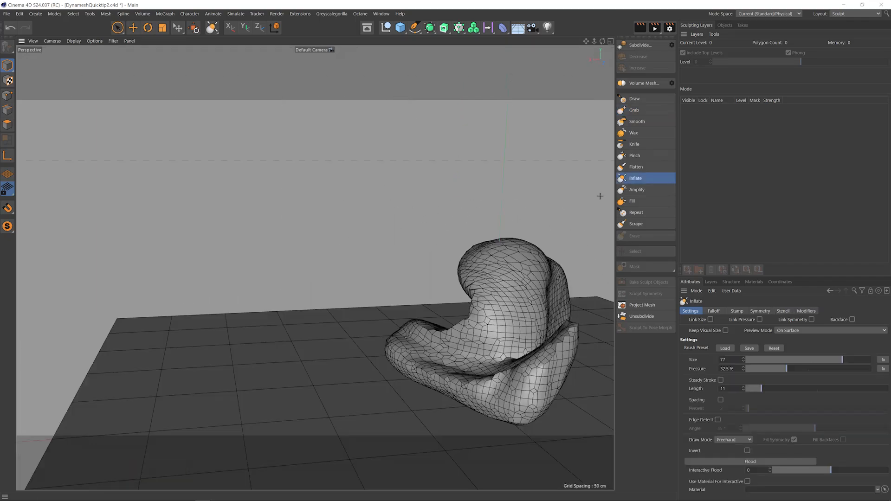
{"action": "left_click", "coordinate": [636, 167]}
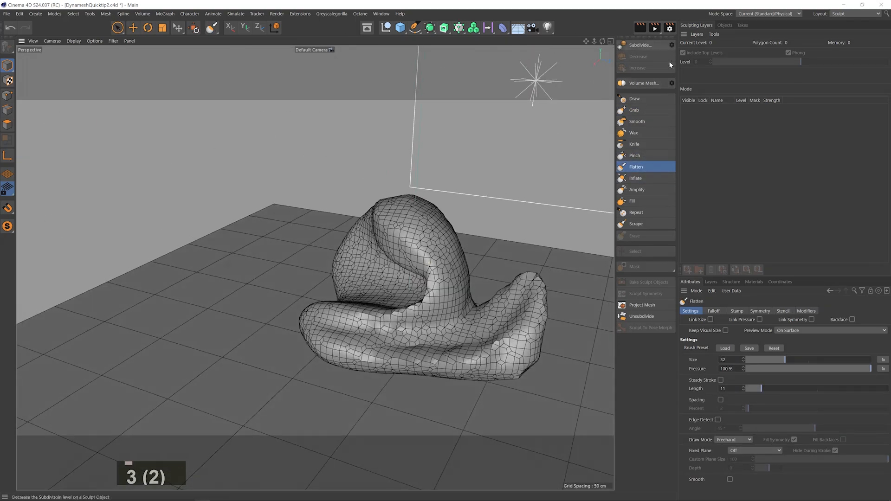
{"action": "left_click", "coordinate": [643, 83]}
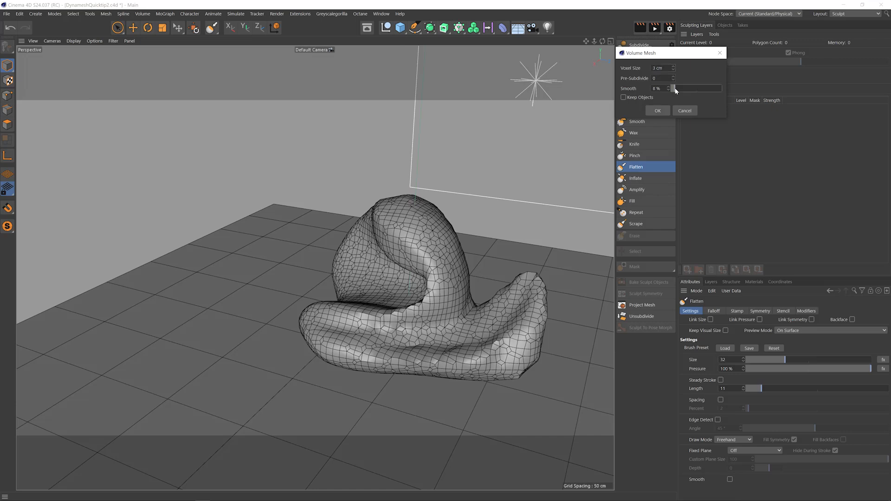
{"action": "left_click", "coordinate": [657, 111]}
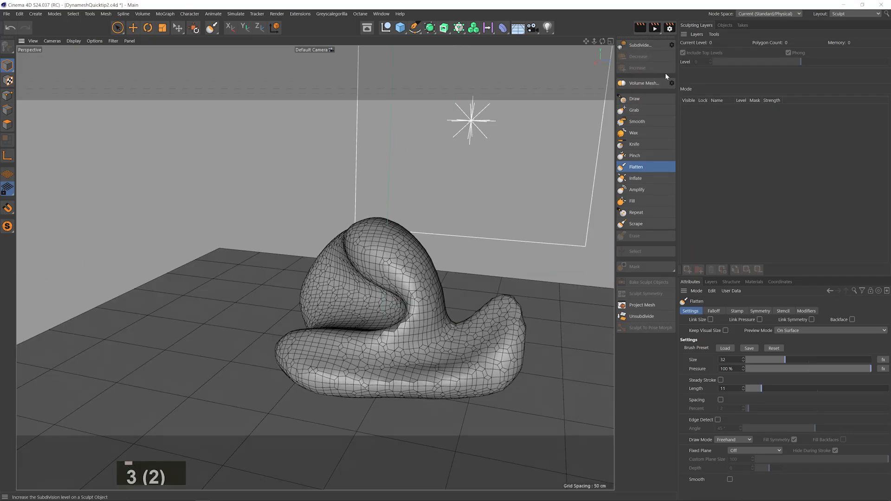
Step: Show the Objects list and select the Sphere inside the Volume Builder
{"action": "left_click", "coordinate": [644, 83]}
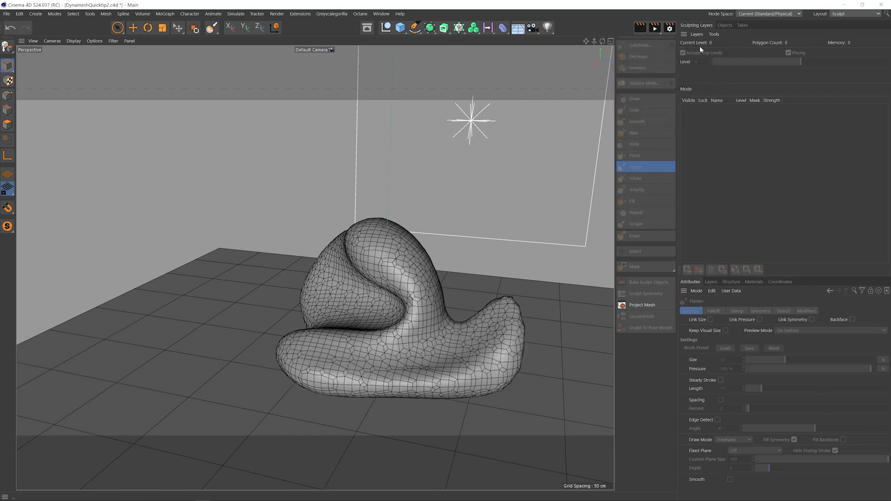
{"action": "left_click", "coordinate": [725, 26]}
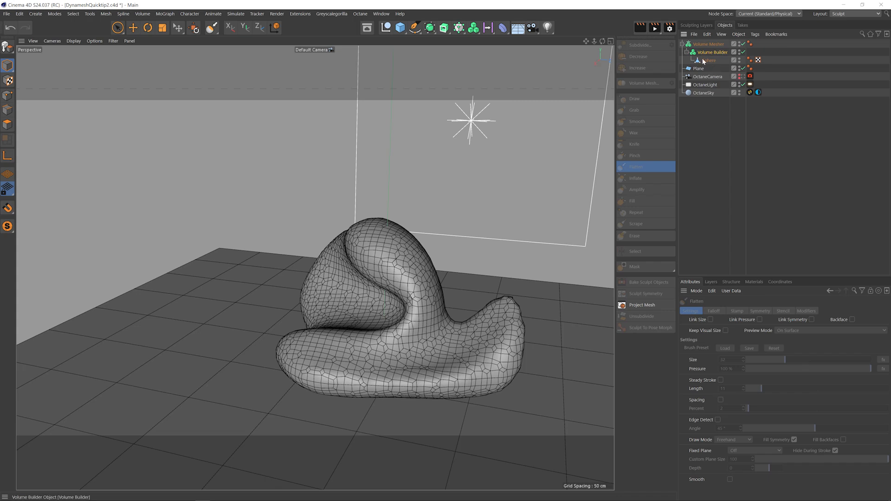
{"action": "mouse_move", "coordinate": [710, 53]}
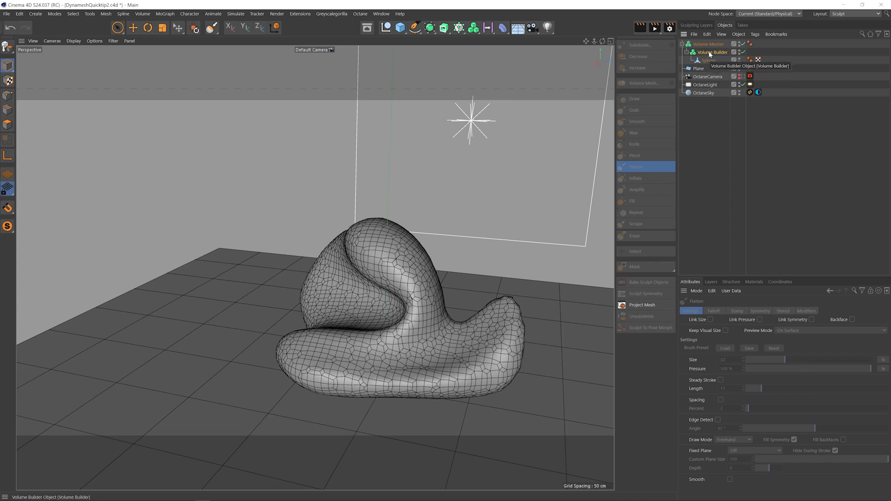
{"action": "left_click", "coordinate": [709, 60]}
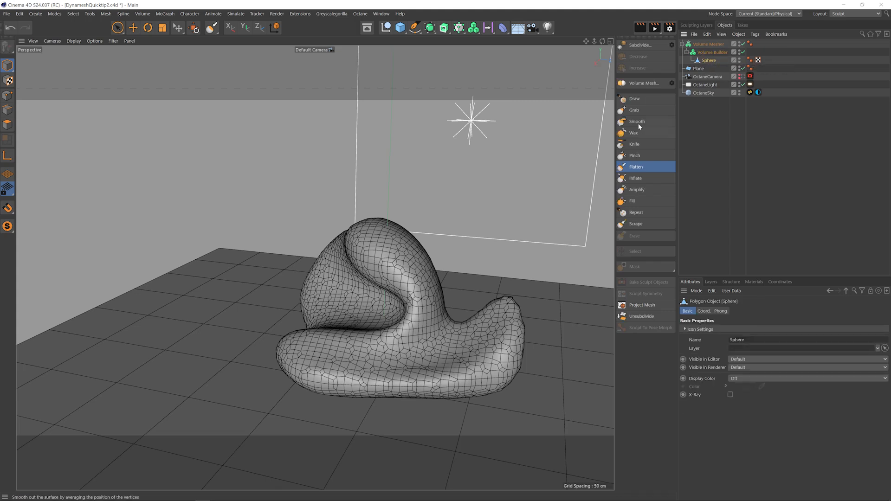
{"action": "left_click", "coordinate": [635, 110]}
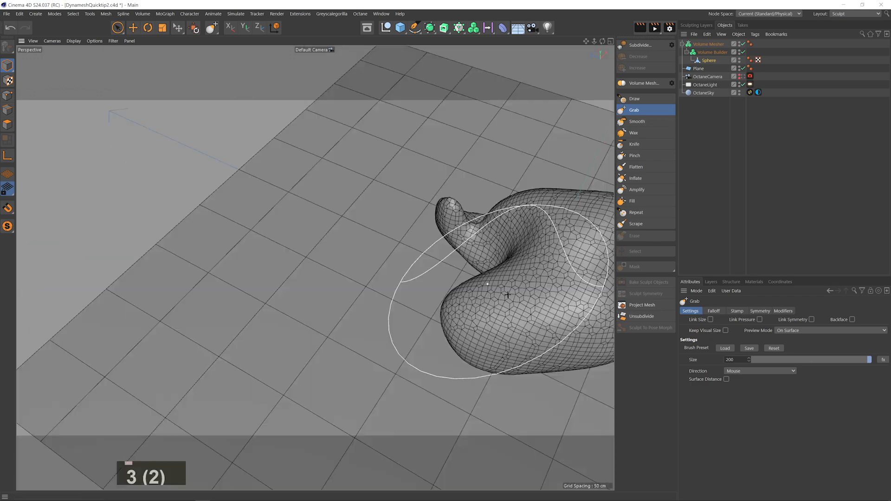
Step: Sculpt lumps and creases on the rock with Grab, Inflate, Knife and Flatten brushes
{"action": "left_click", "coordinate": [635, 177]}
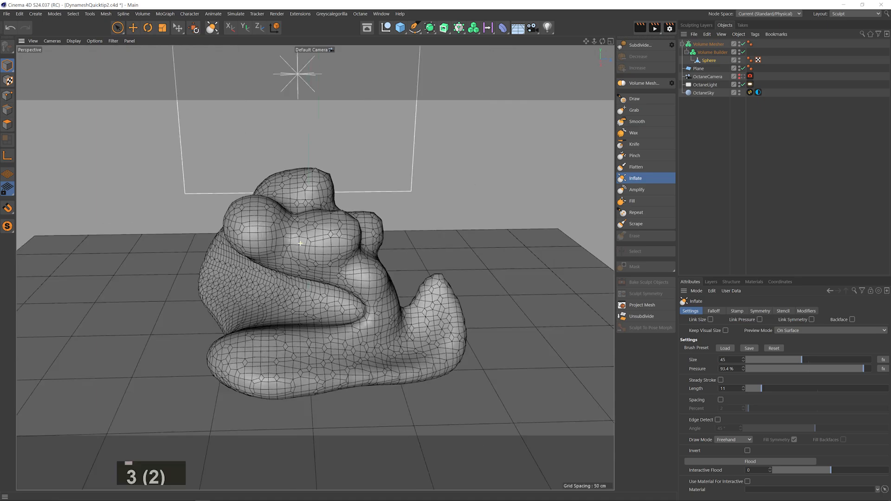
{"action": "left_click", "coordinate": [635, 144]}
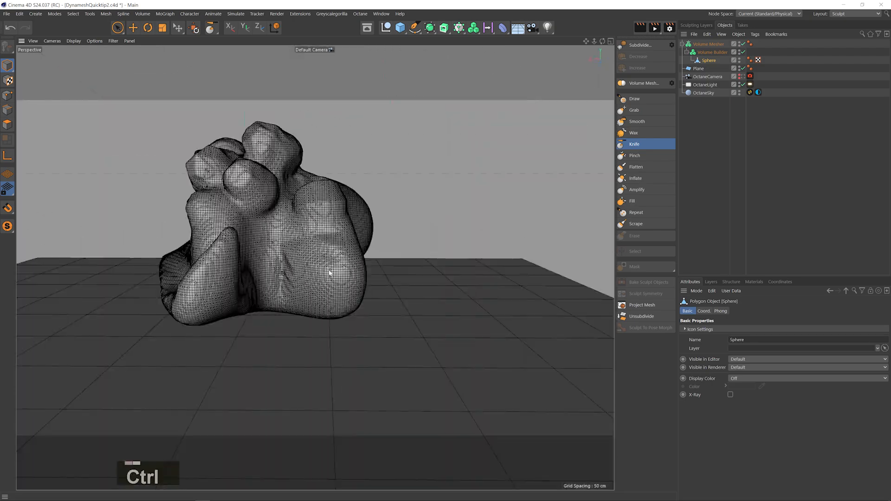
{"action": "left_click_drag", "start_coordinate": [330, 273], "coordinate": [284, 253]}
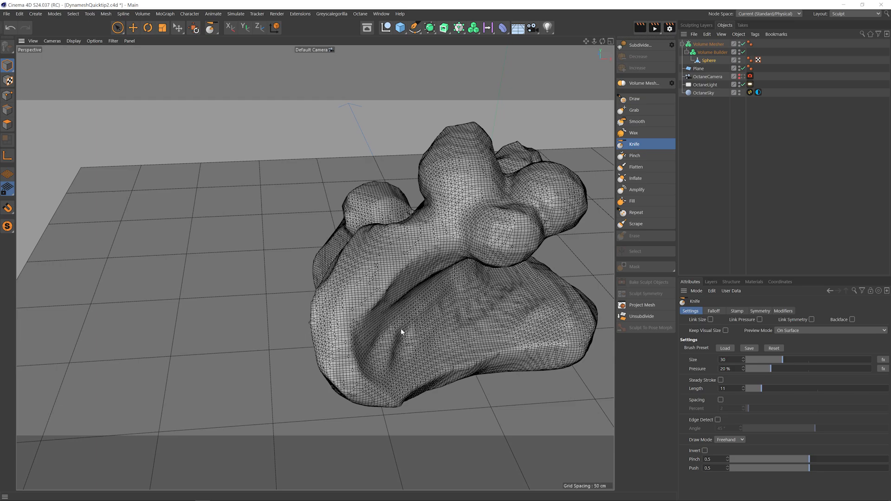
{"action": "left_click", "coordinate": [635, 110]}
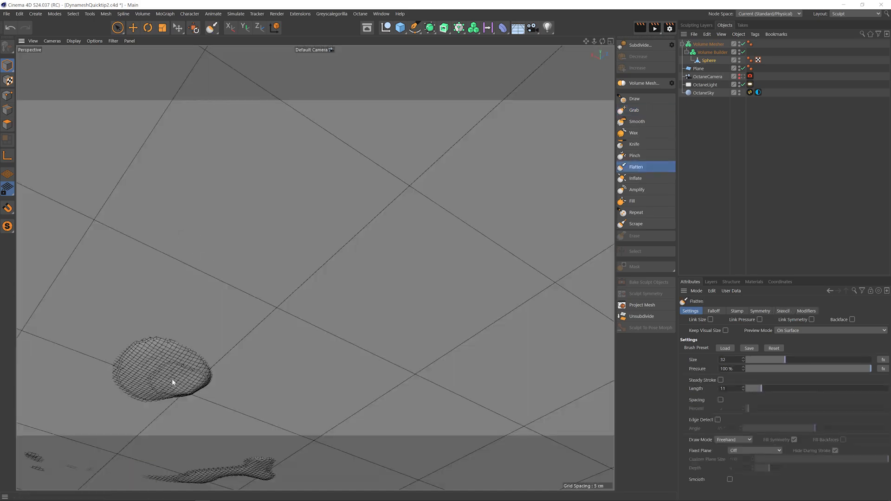
{"action": "left_click", "coordinate": [636, 178]}
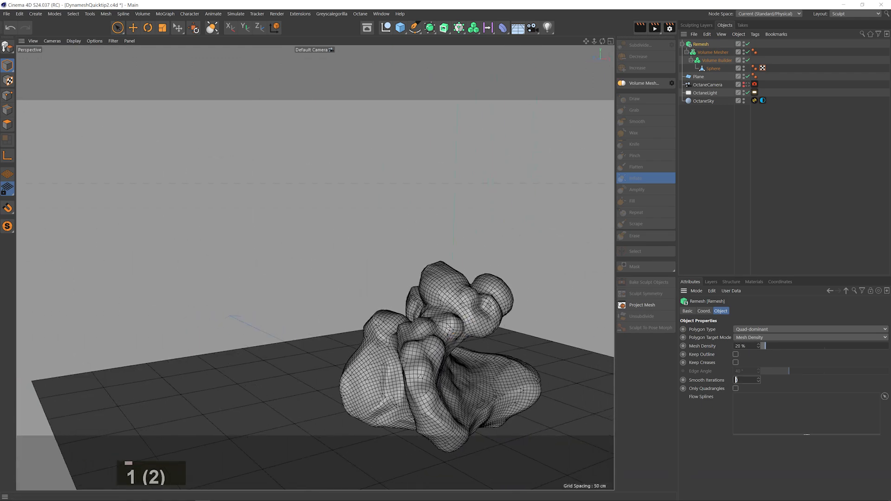
Step: Set the Remesh object's Smooth Iterations to 50
{"action": "type", "text": "50"}
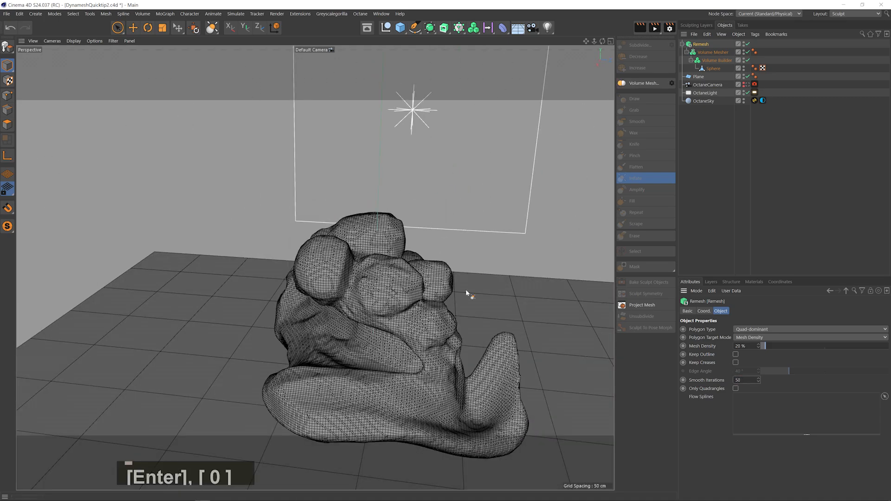